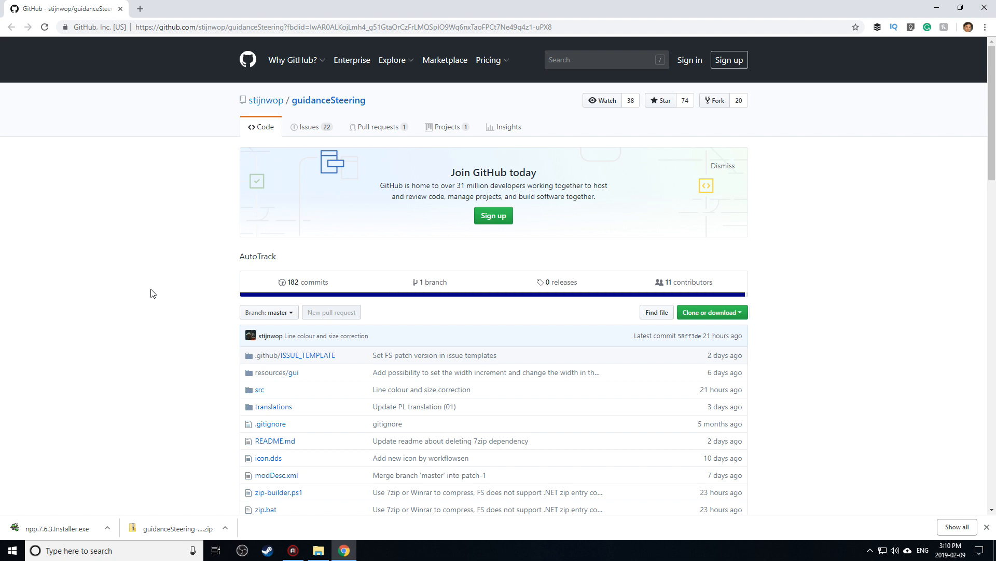
mouse_move(146, 280)
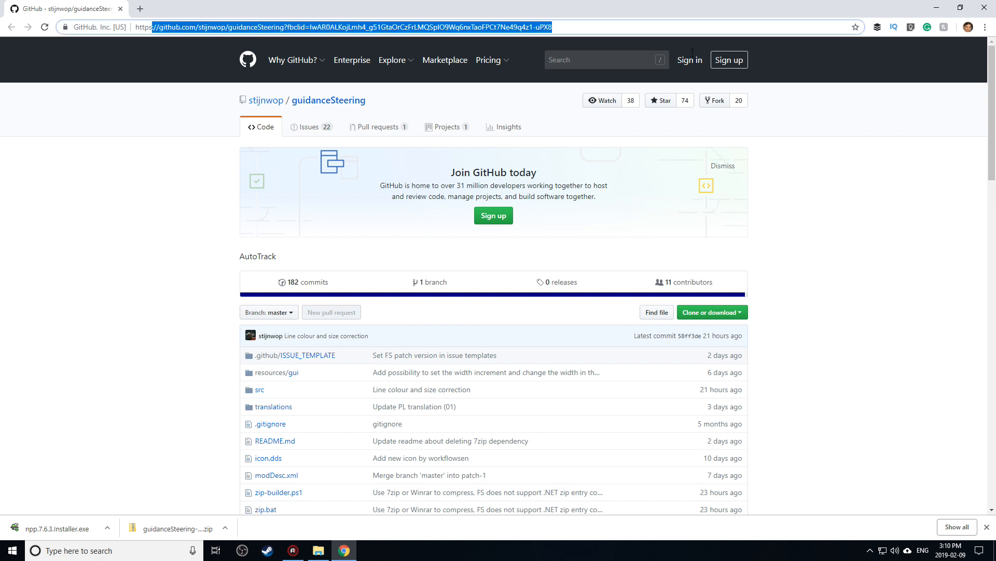
mouse_move(641, 149)
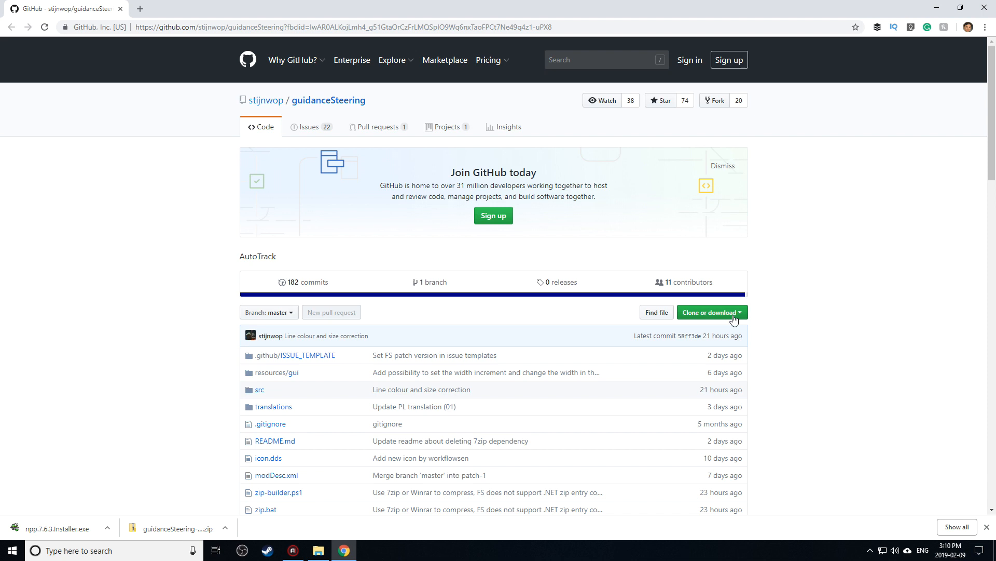
Download the guidanceSteering repository as a ZIP via 'Clone or download' > 'Download ZIP'
left_click(713, 312)
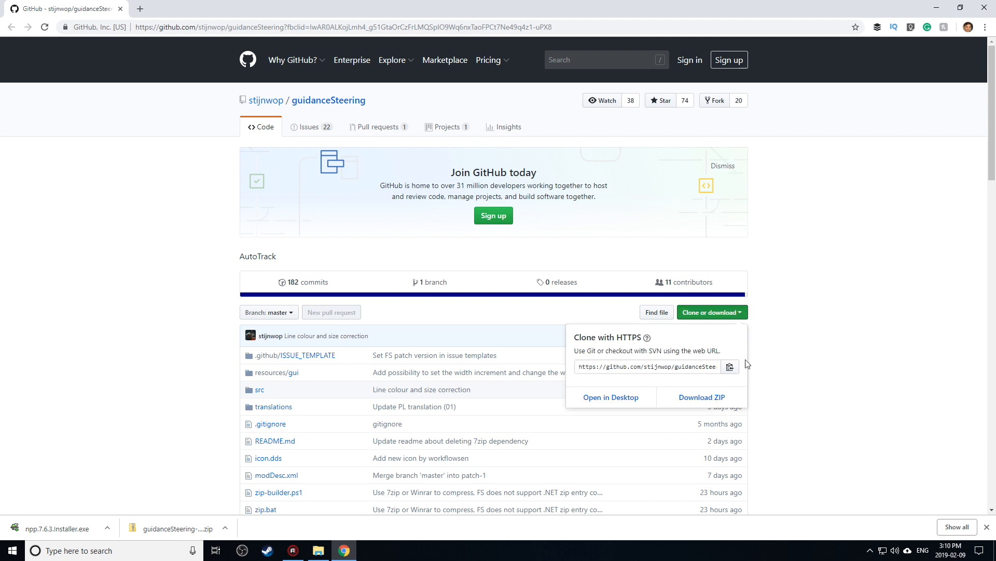
left_click(701, 396)
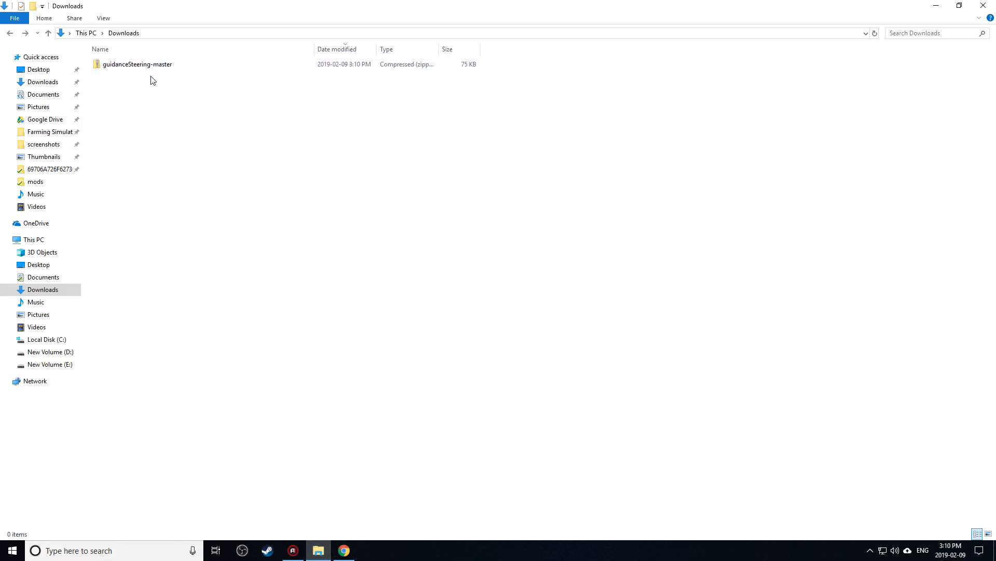
Extract the downloaded guidanceSteering-master.zip into the suggested folder in Downloads and select it
left_click(134, 64)
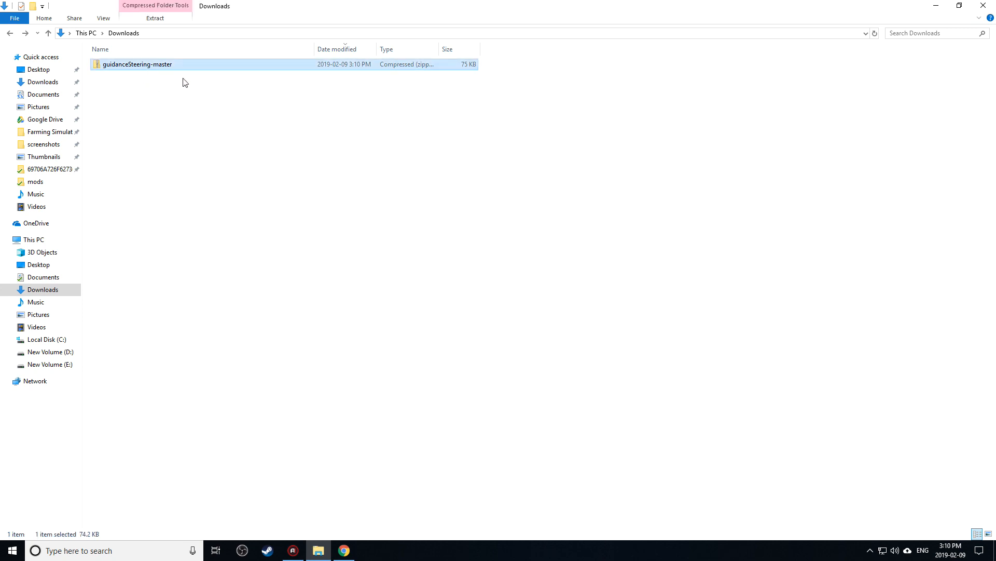
mouse_move(131, 68)
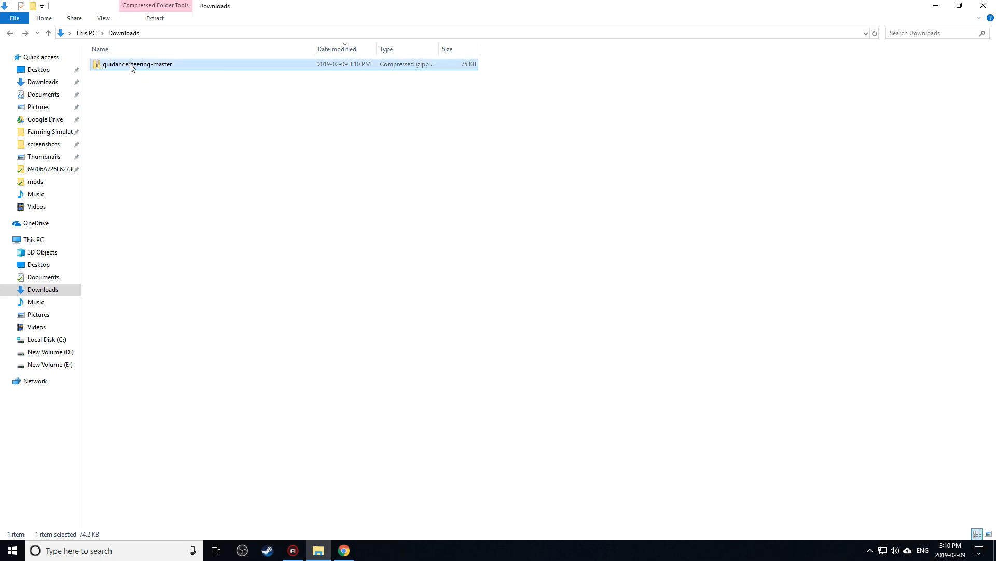
left_click(147, 20)
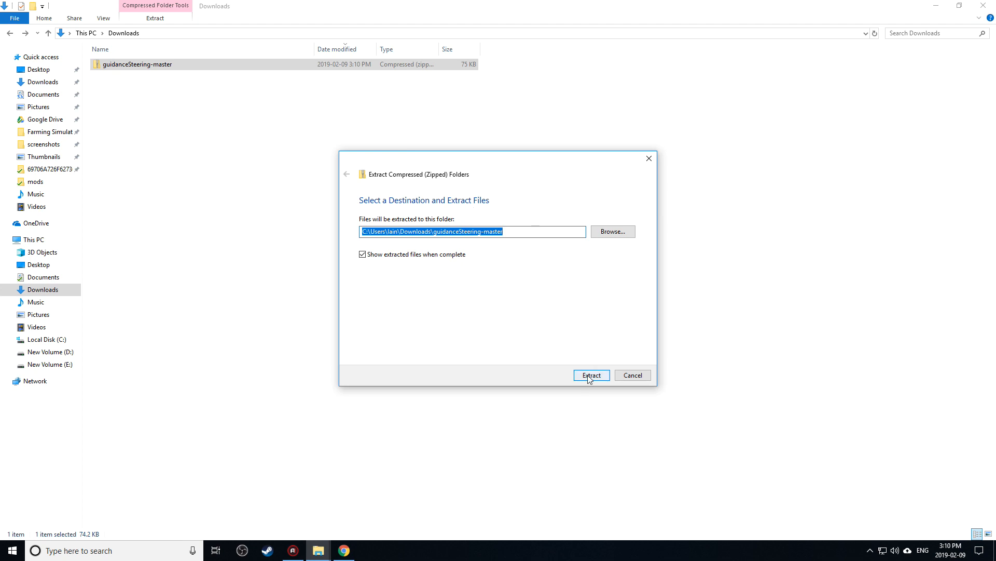
left_click(592, 375)
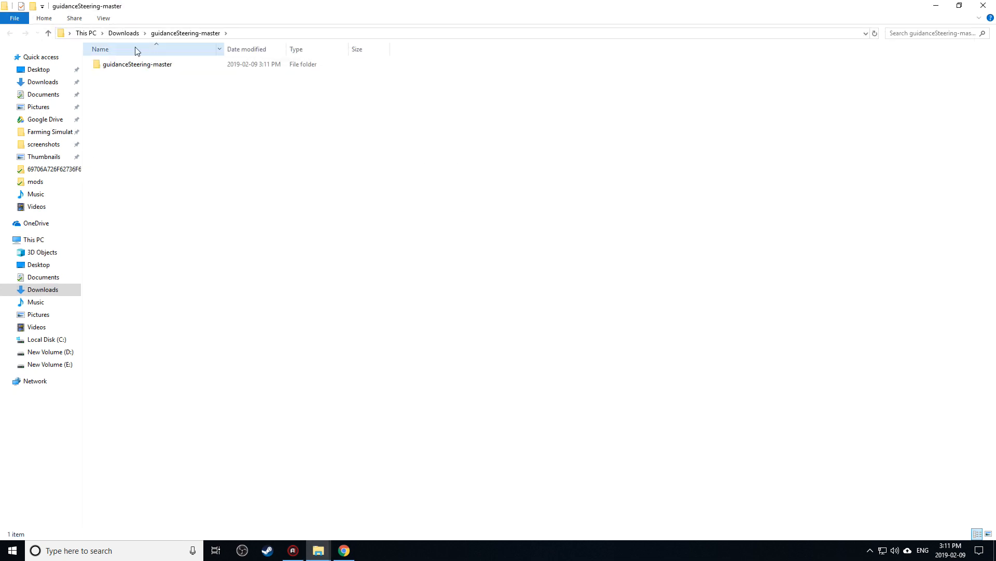
left_click(138, 67)
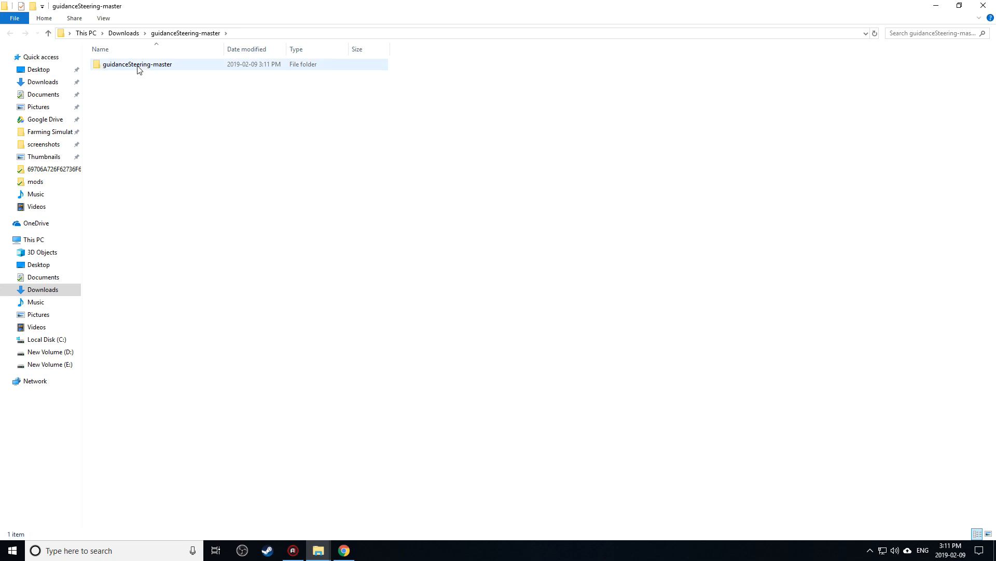
Inside the inner guidanceSteering-master folder, compress all mod files into a zipped folder named GS
double_click(133, 64)
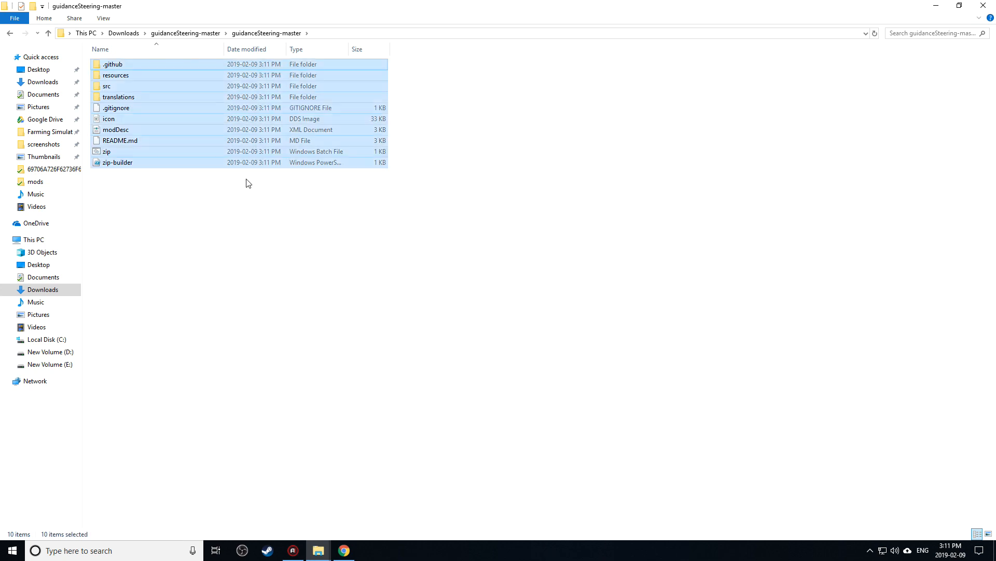
right_click(129, 119)
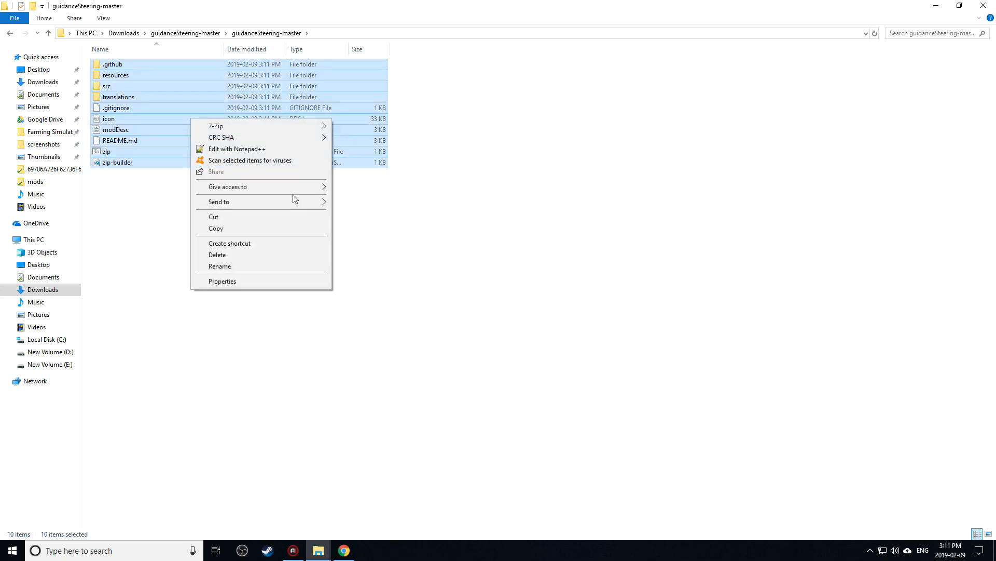
left_click(219, 202)
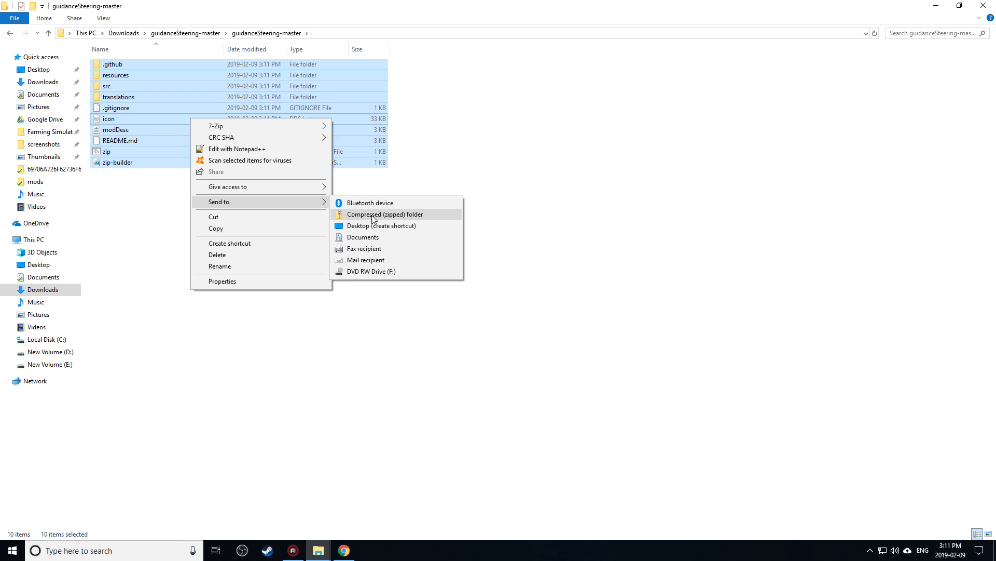
left_click(380, 214)
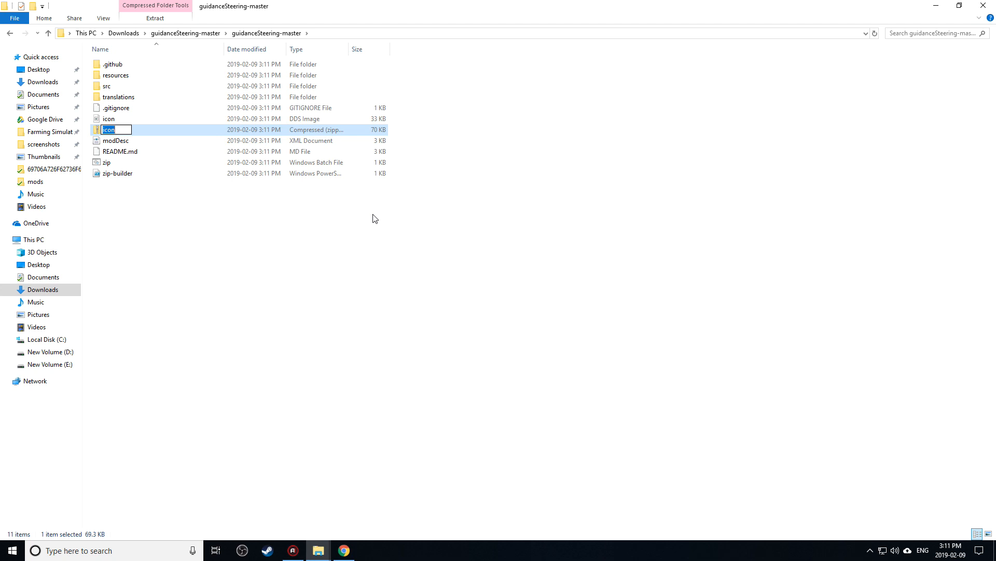
type("GS")
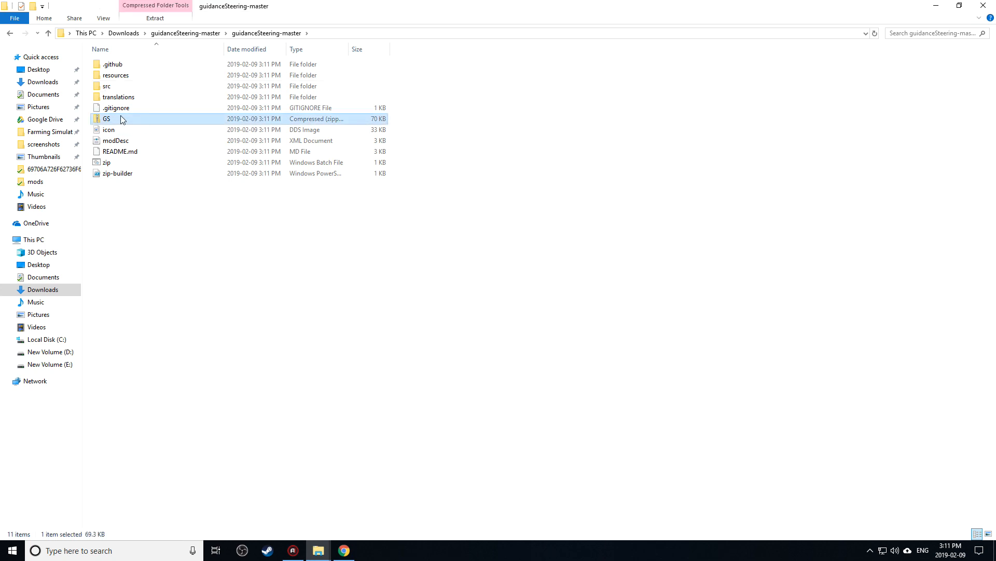
Cut the new GS archive so it can be moved elsewhere
right_click(106, 118)
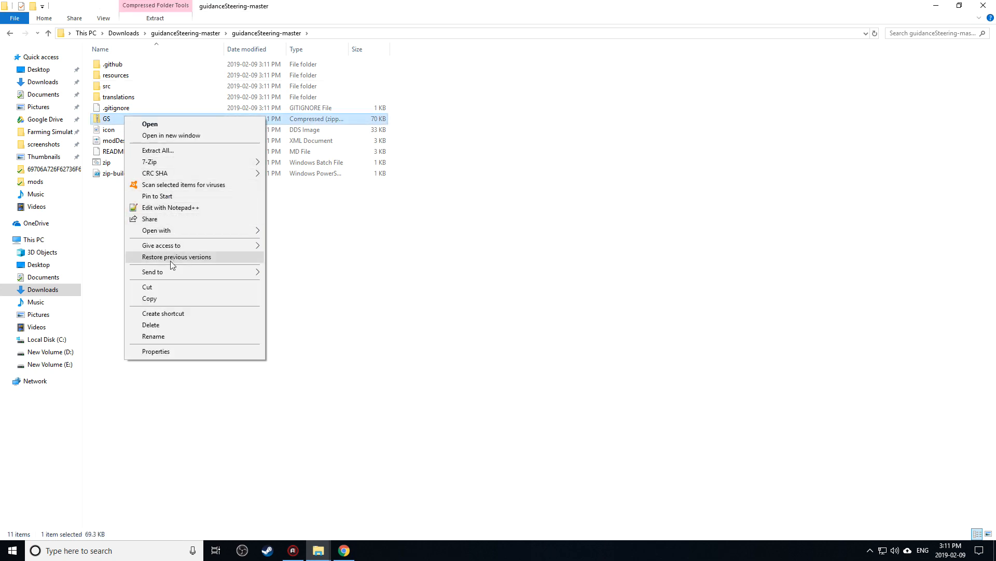
left_click(220, 260)
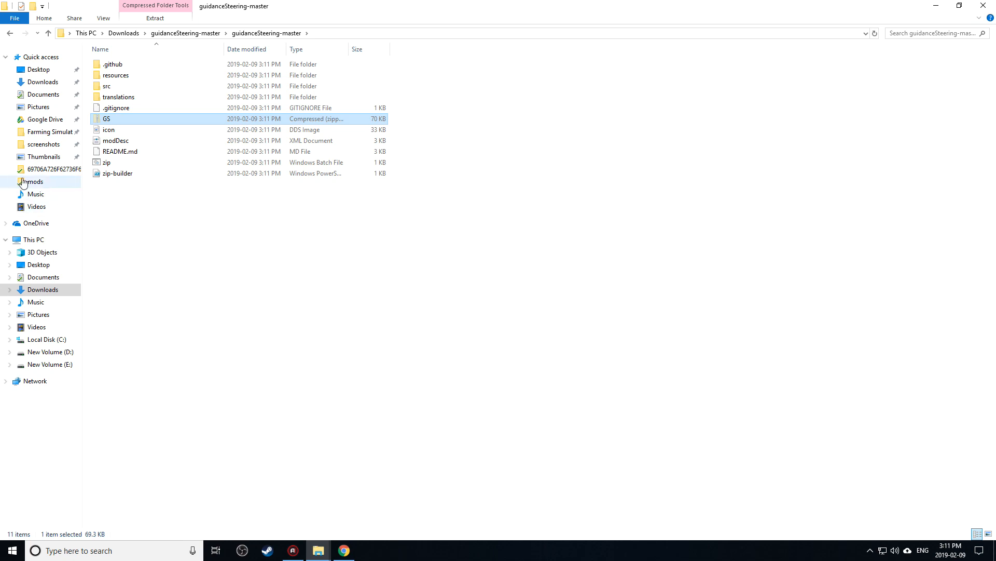
Paste GS.zip into the Farming Simulator 2019 mods folder, replacing the existing copy
left_click(34, 182)
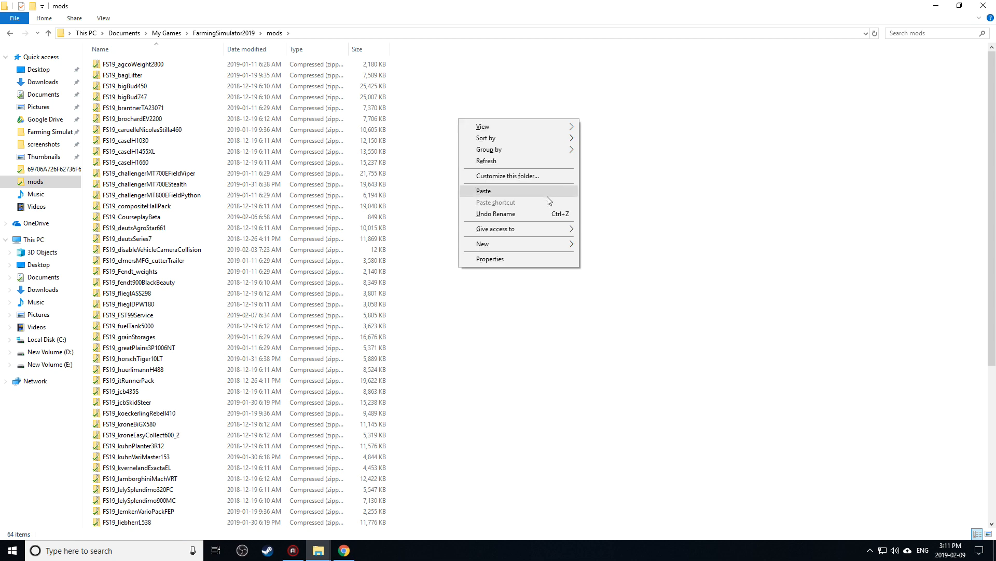
left_click(484, 191)
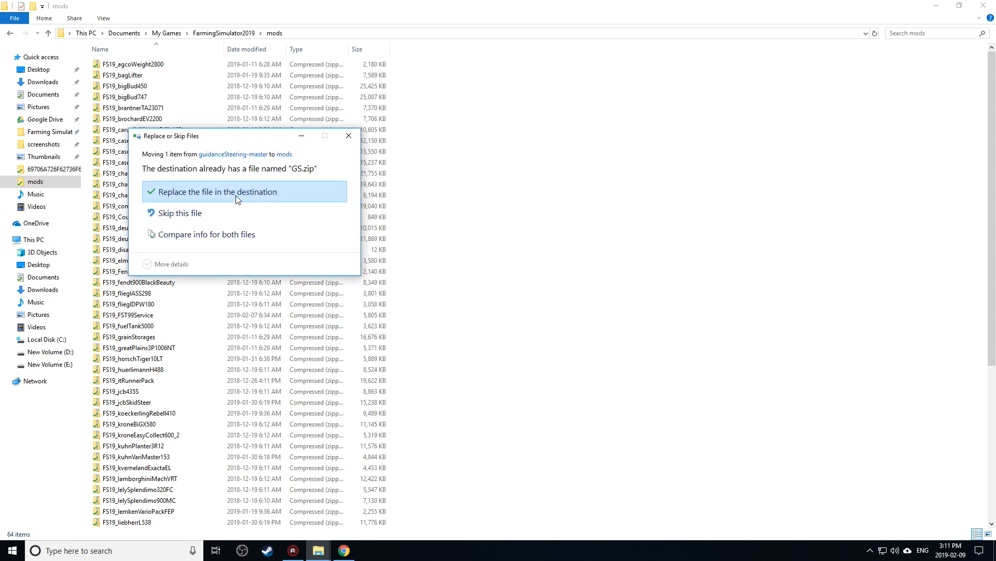
mouse_move(240, 196)
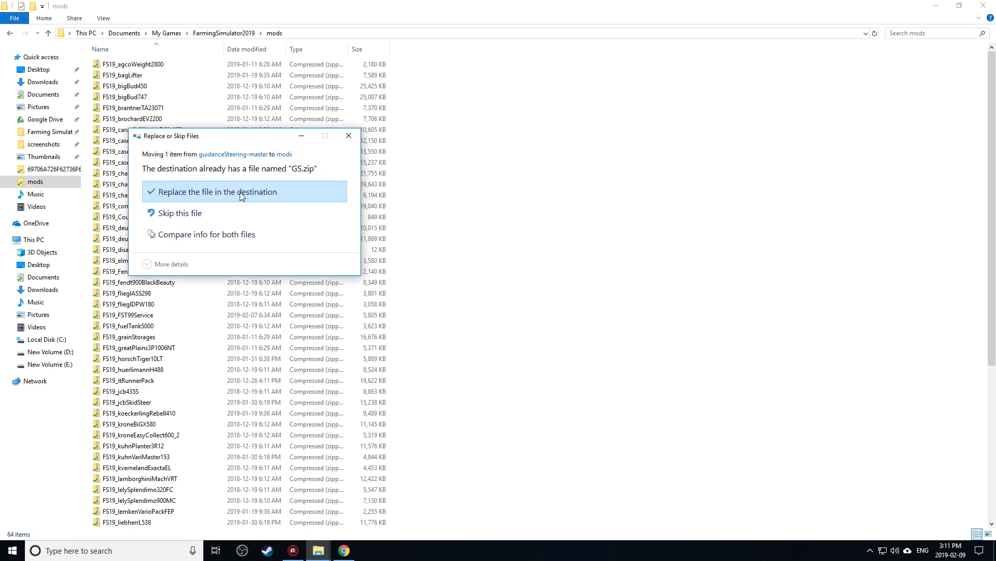
left_click(212, 191)
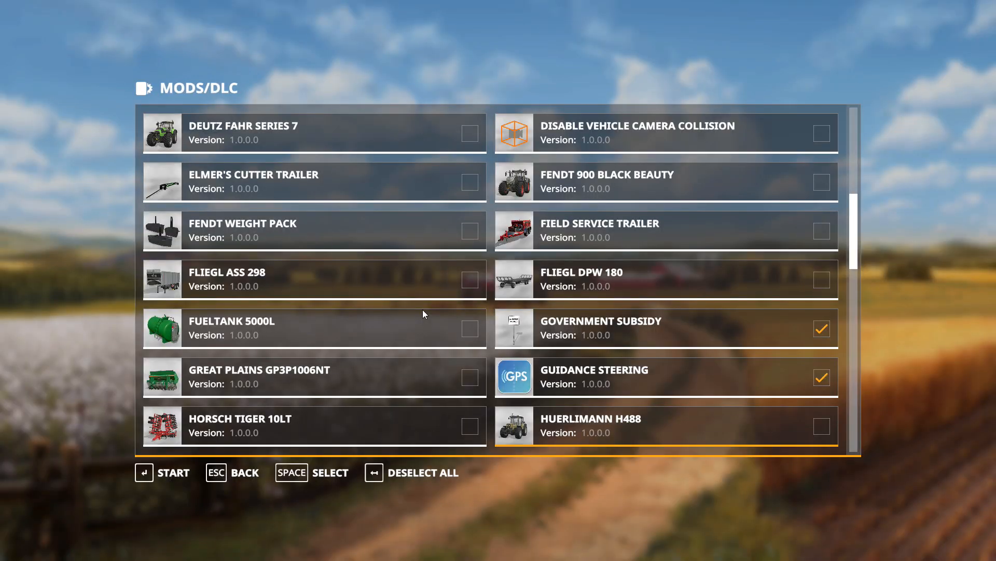
mouse_move(575, 332)
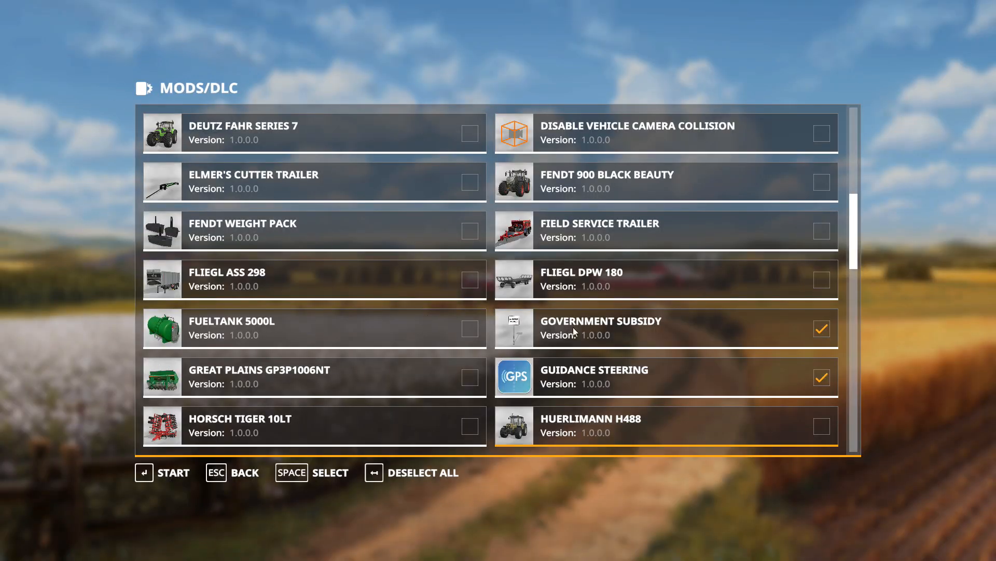
Tick Guidance Steering in the MODS/DLC list and start the game
left_click(822, 377)
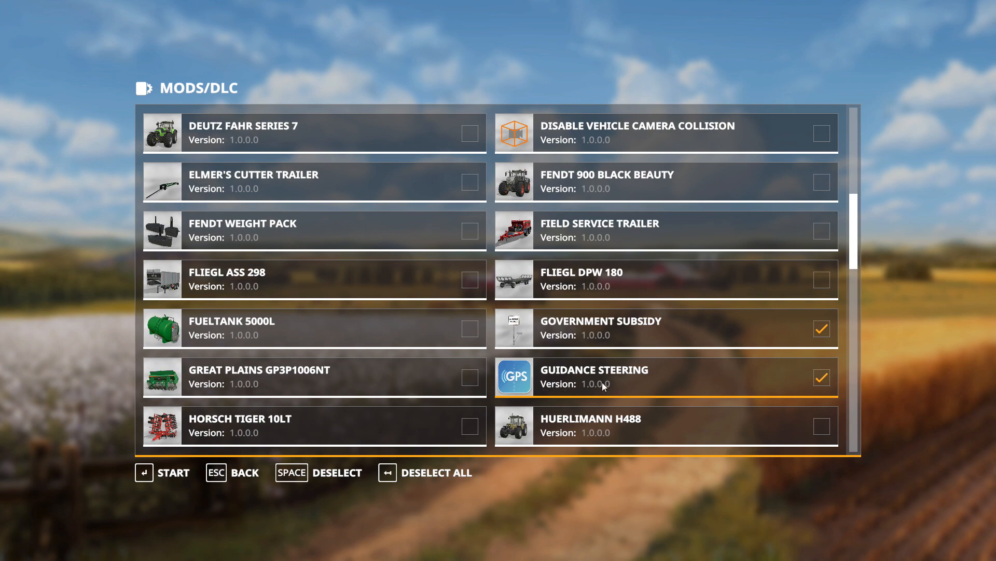
key("enter")
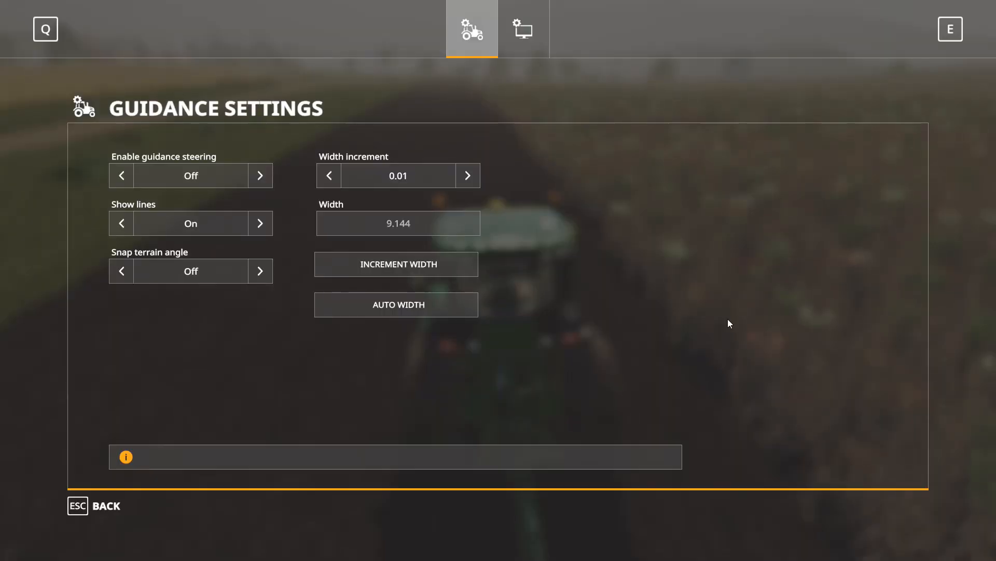
mouse_move(58, 69)
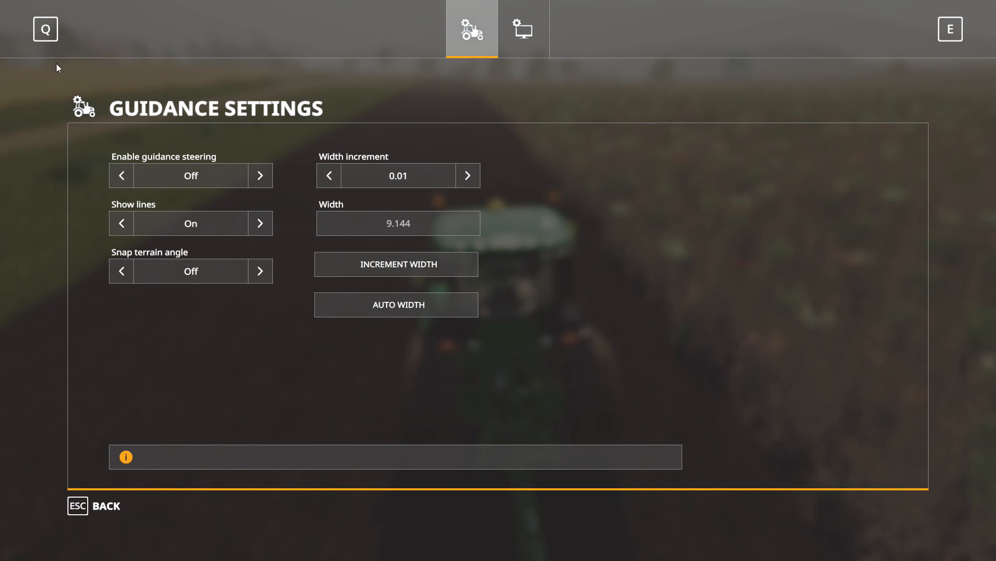
mouse_move(337, 326)
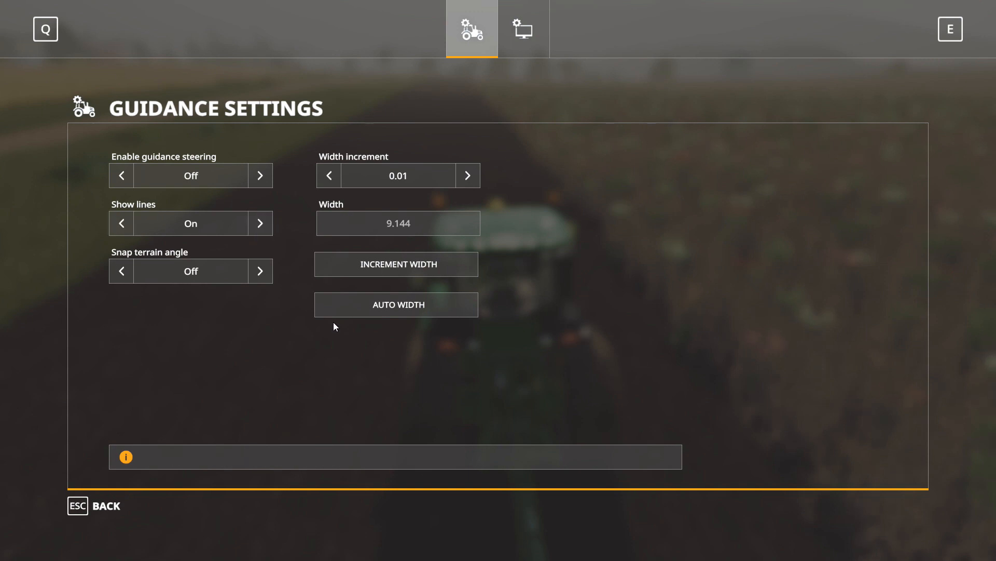